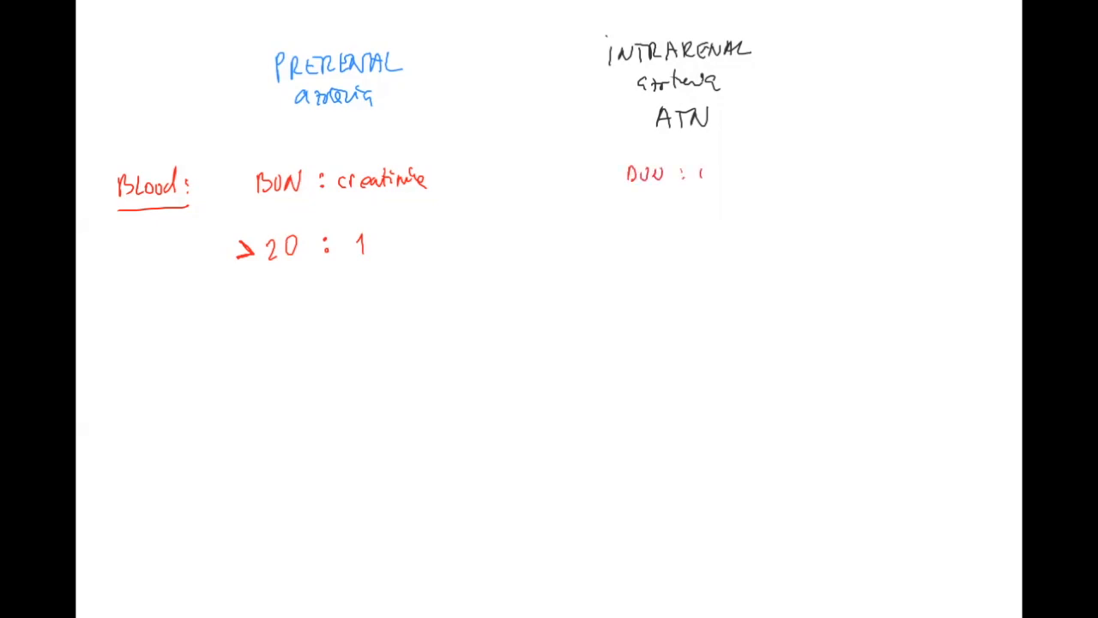
{"action": "type", "text": "creat"}
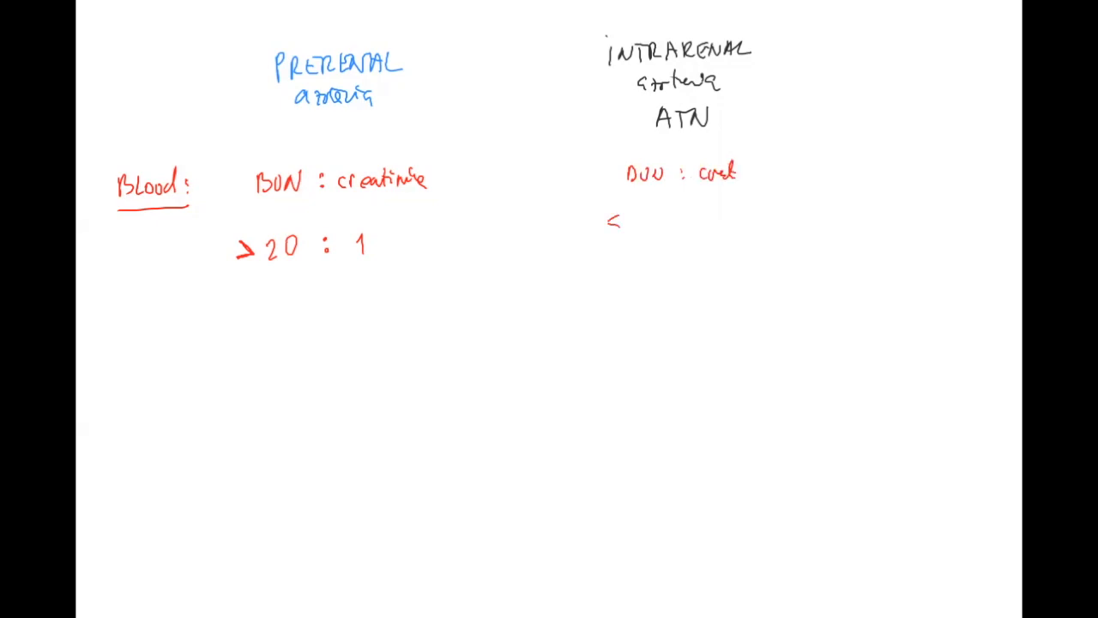